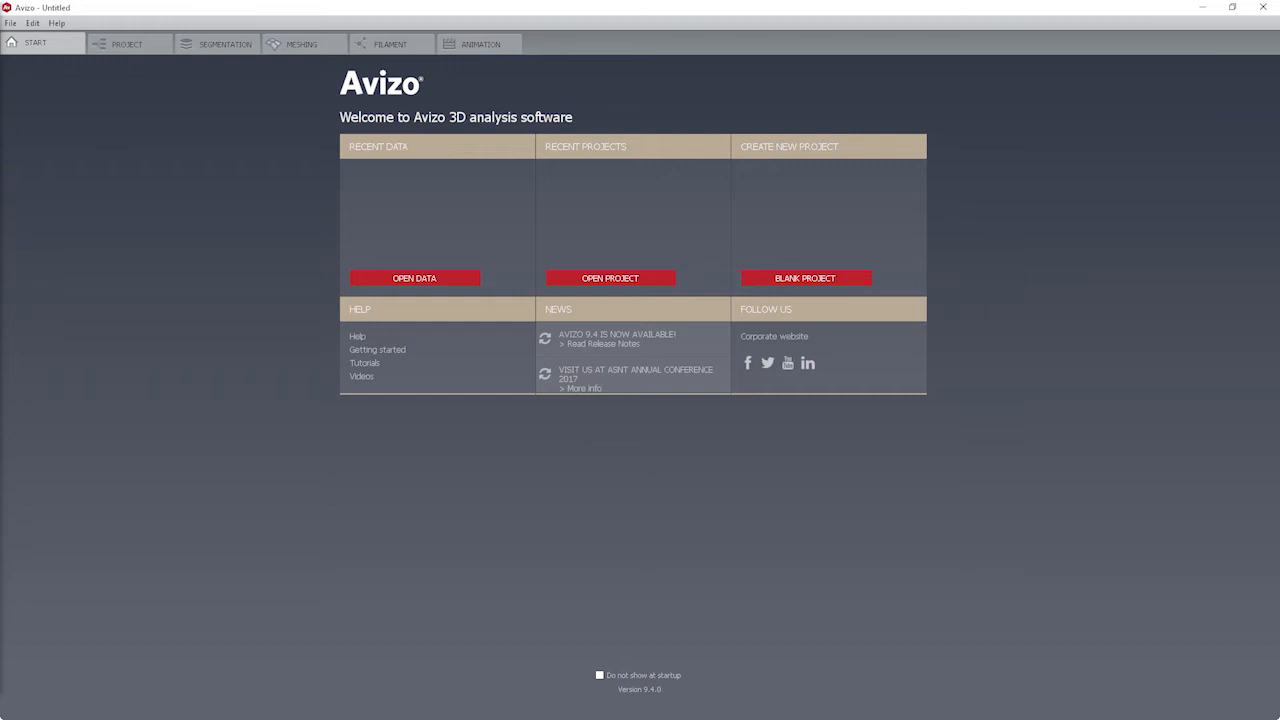
Bring up the Open Data file chooser, inspect the file-type list and cancel.
left_click(10, 24)
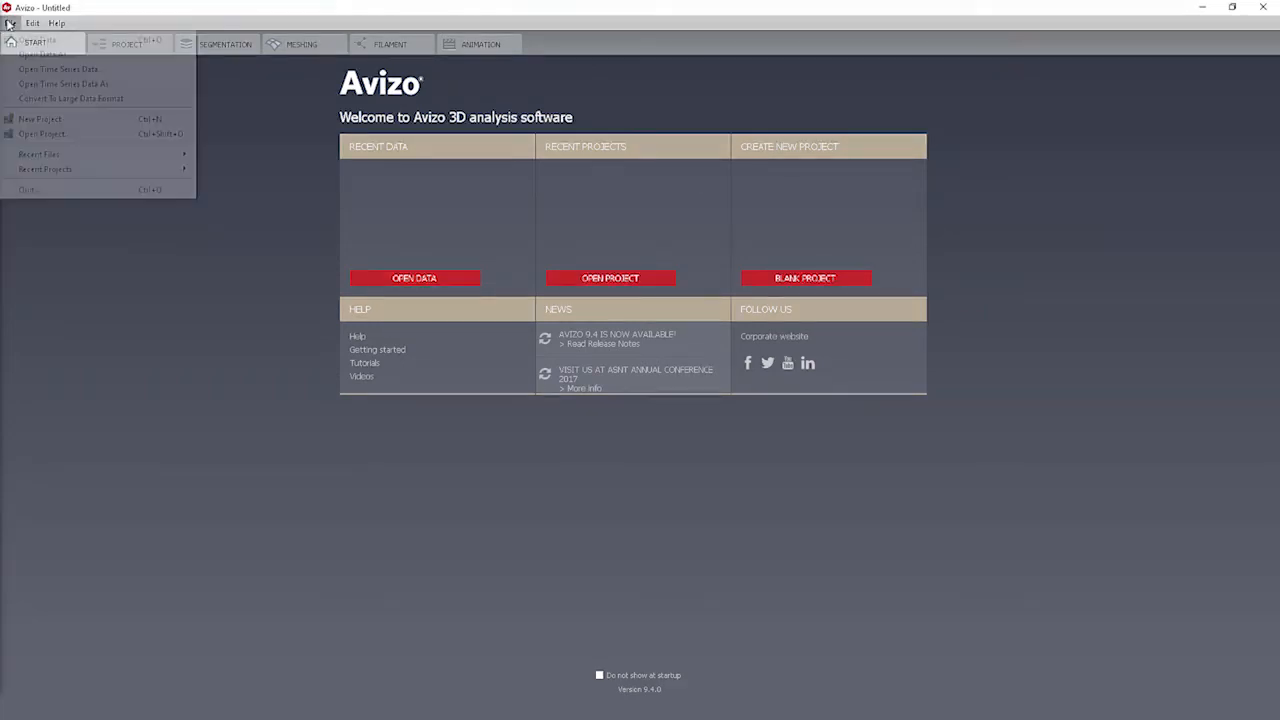
left_click(40, 54)
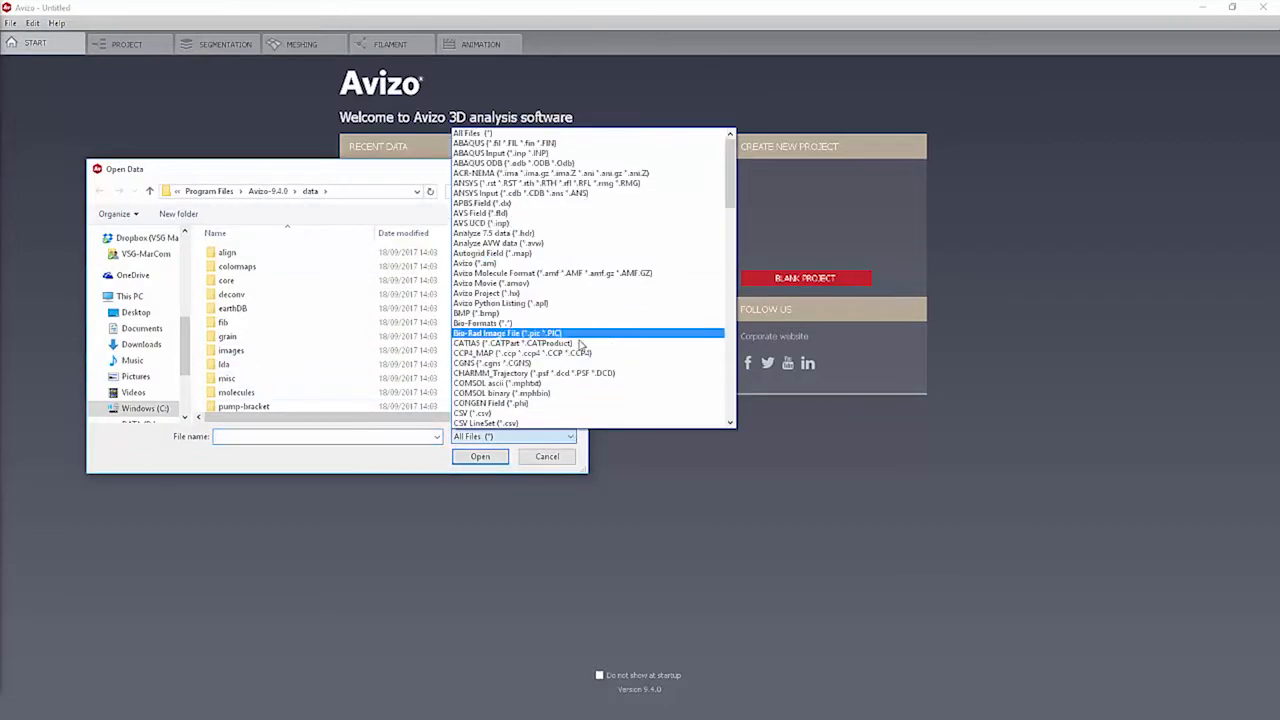
left_click(512, 436)
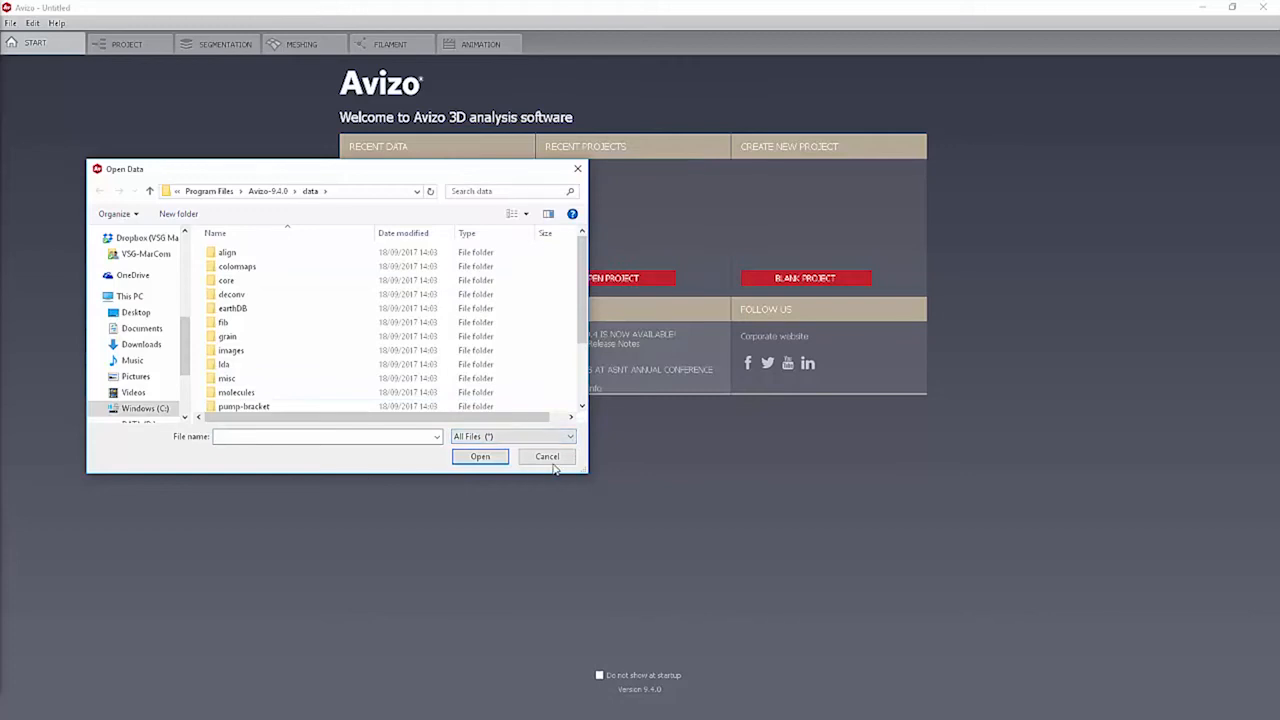
left_click(548, 456)
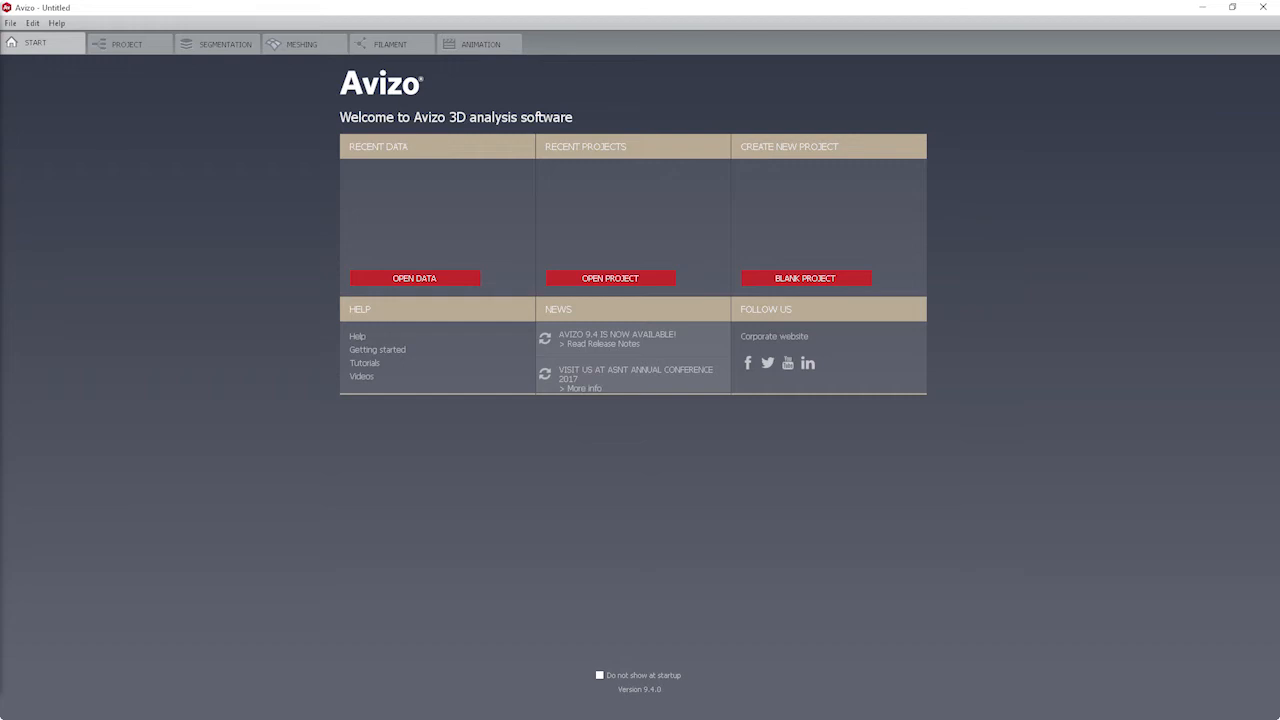
Try opening the unknown_format file via Open Data As and choose a format for it.
left_click(12, 22)
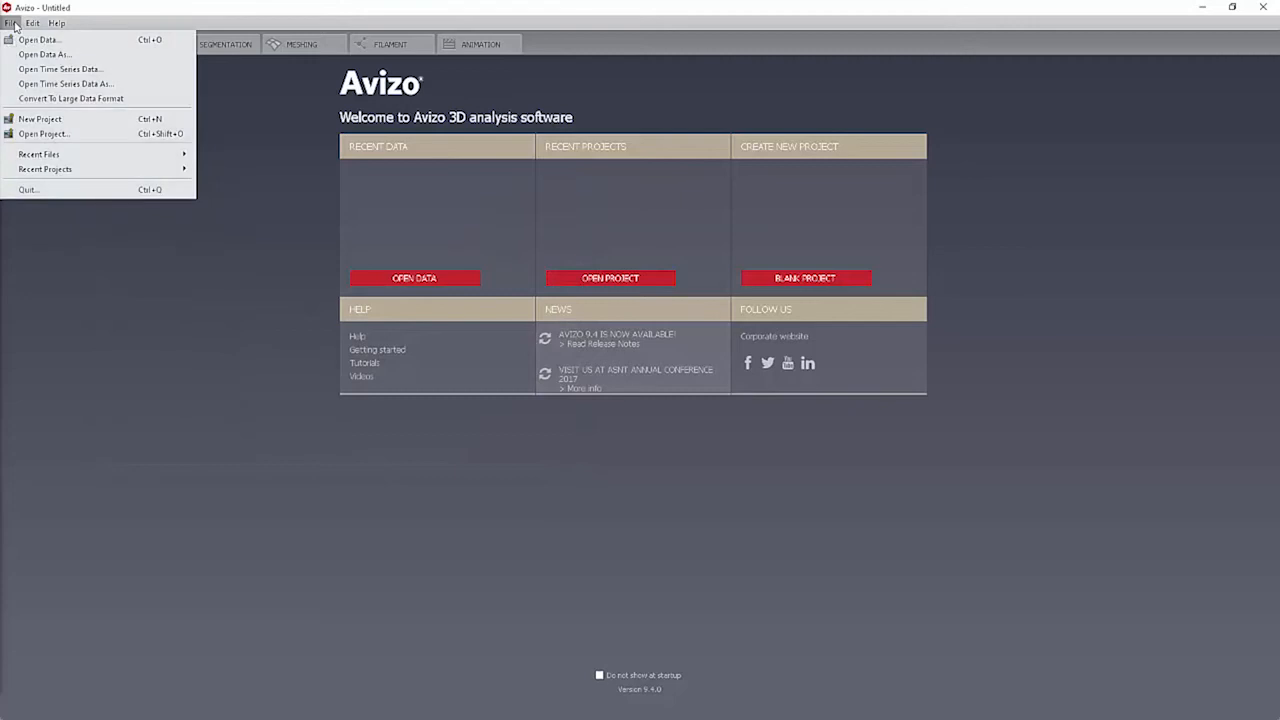
left_click(44, 54)
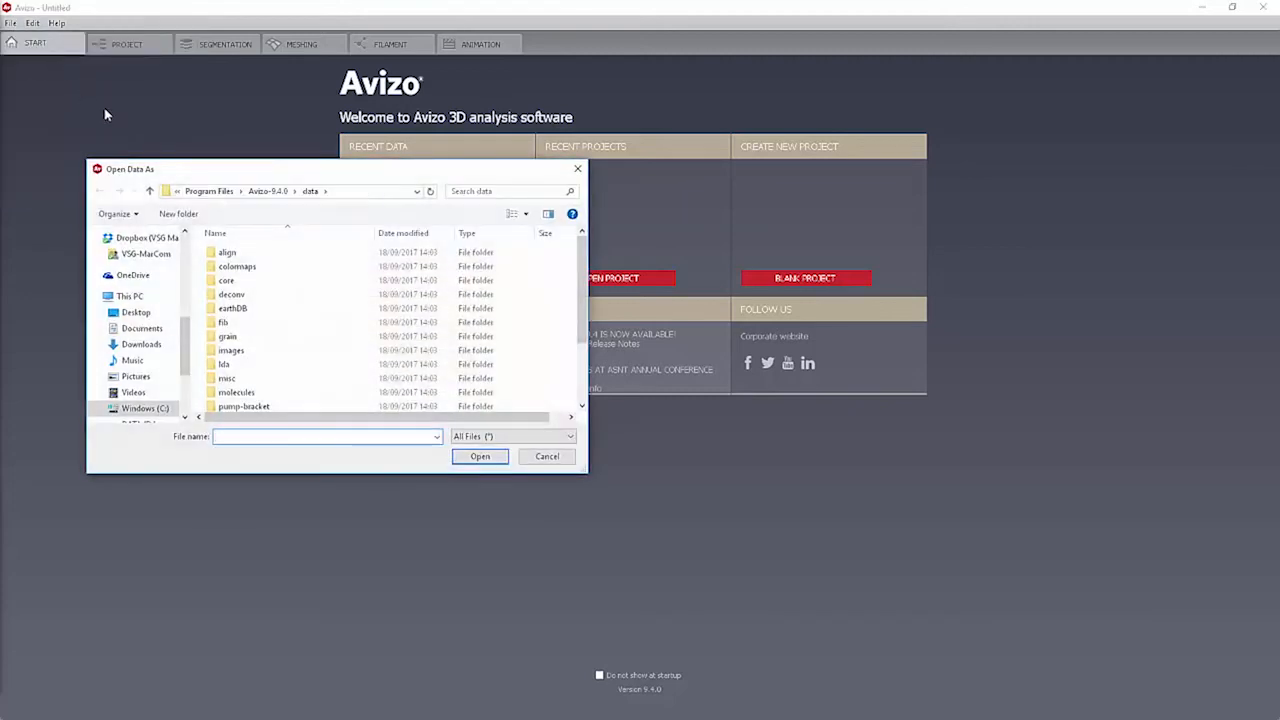
scroll("down", 3)
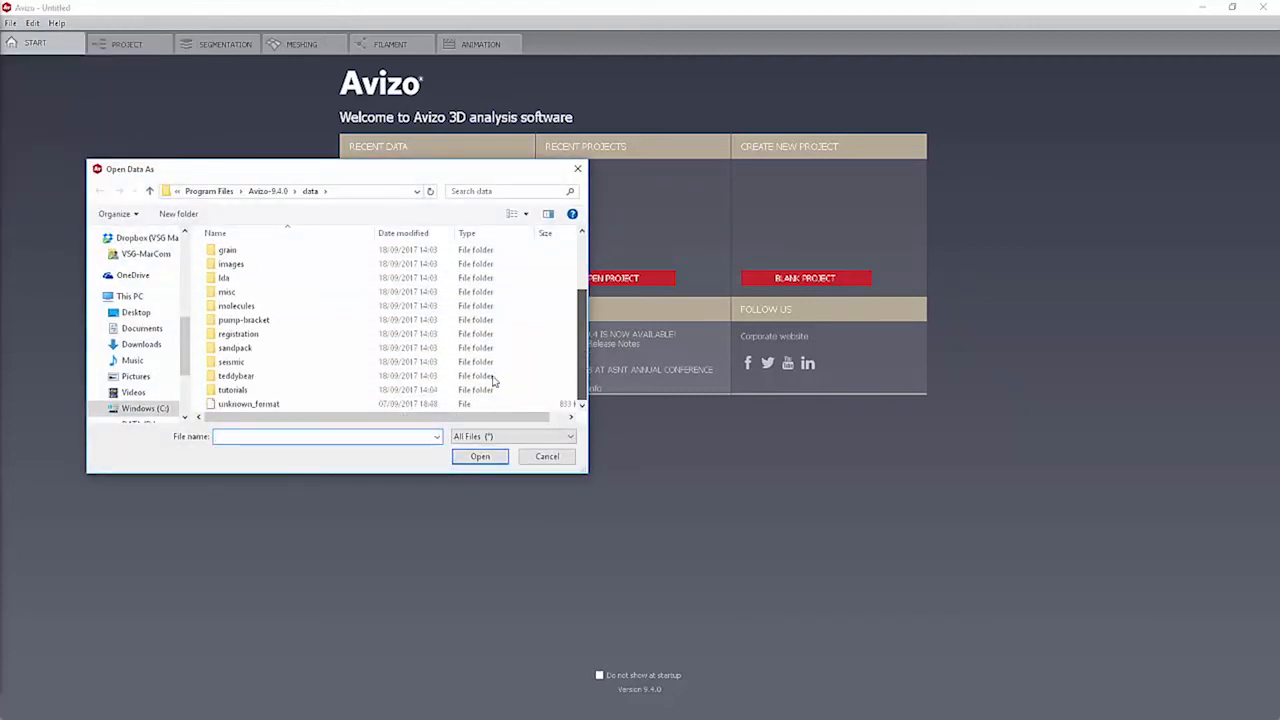
left_click(248, 404)
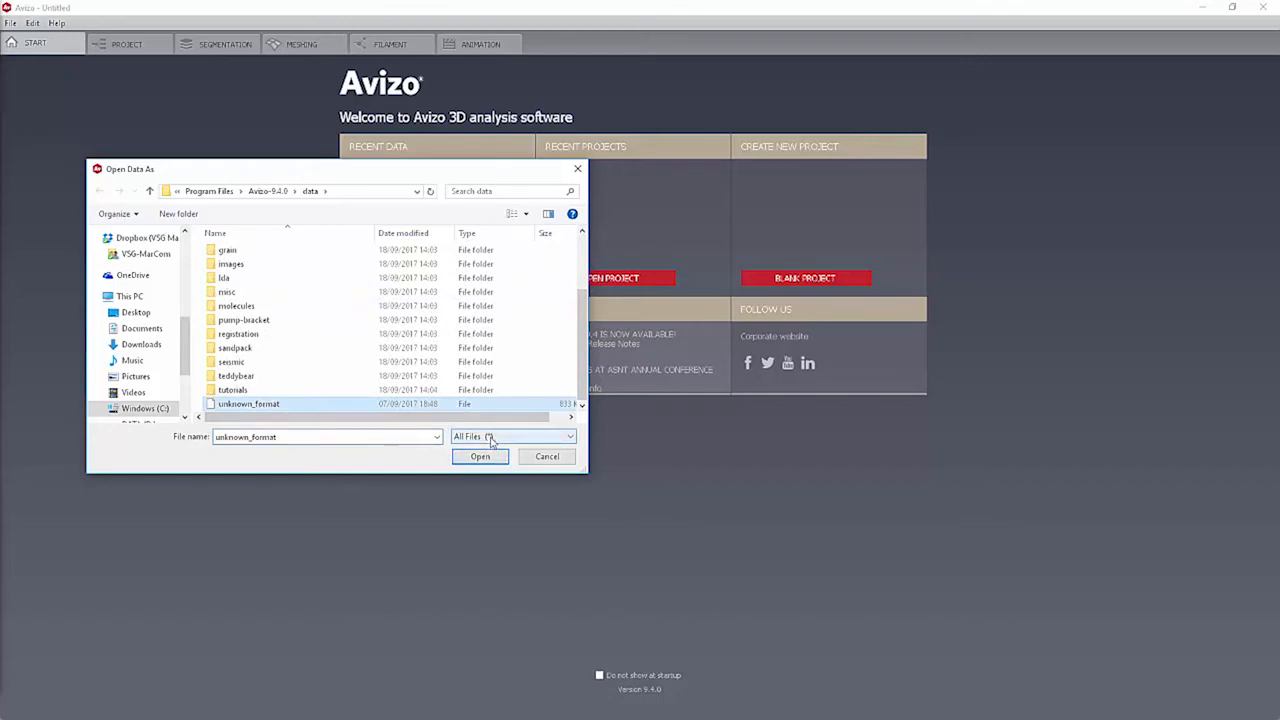
left_click(480, 456)
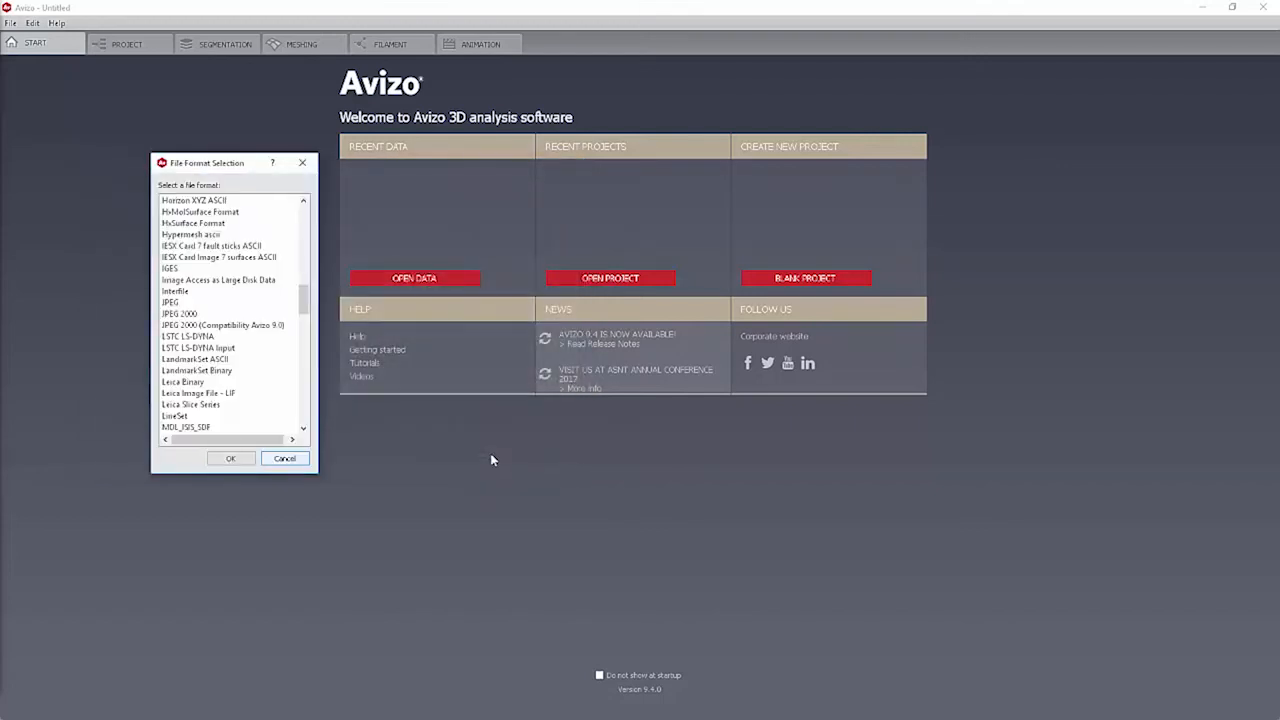
scroll("up", 3)
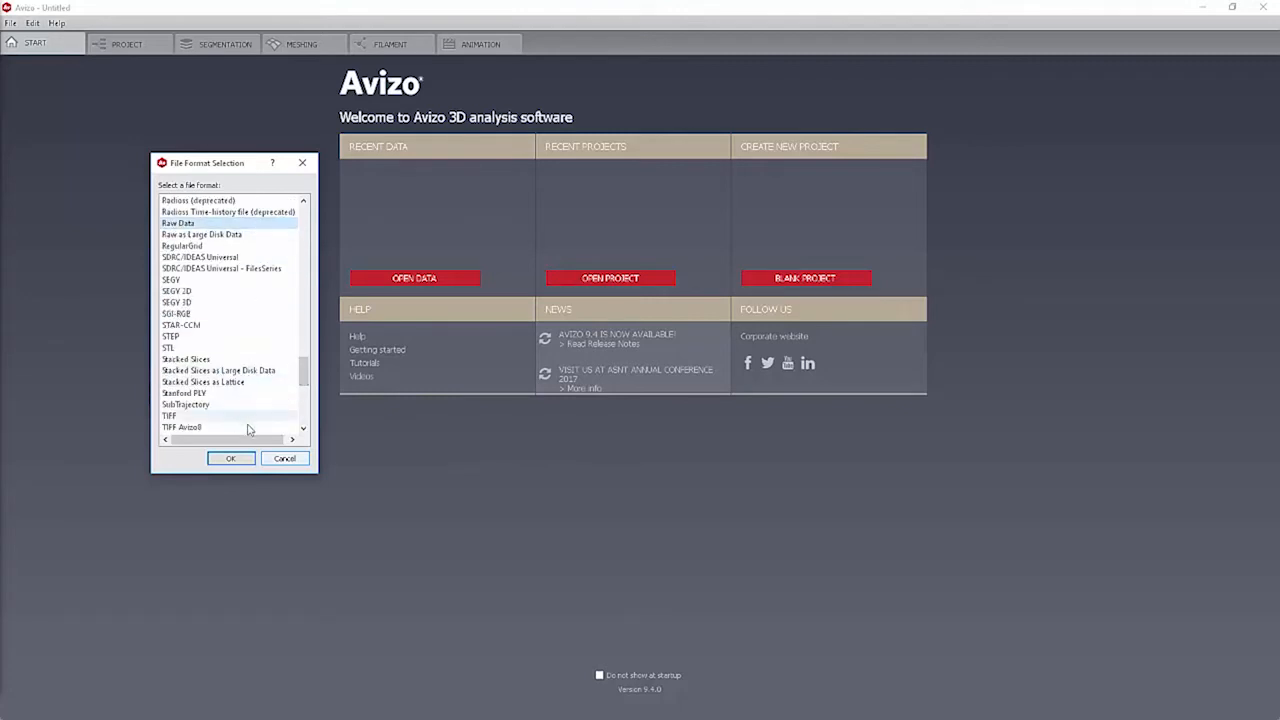
left_click(284, 458)
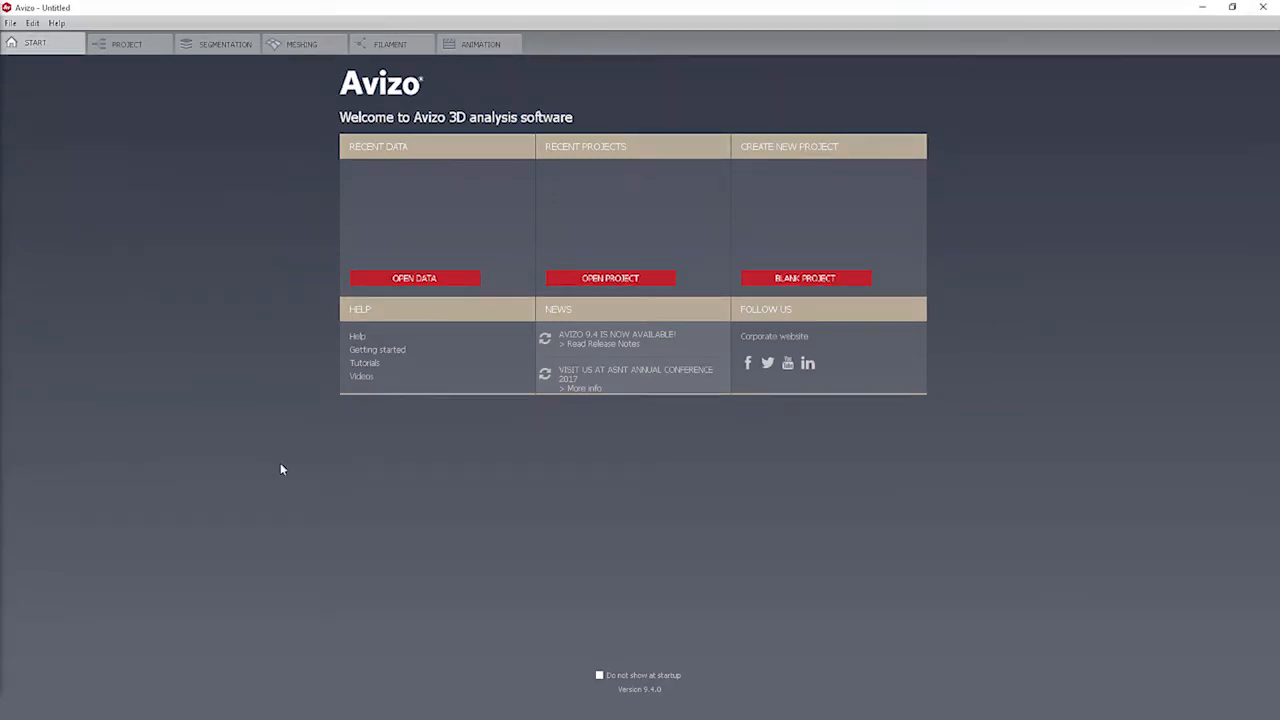
Select the teddybear JPEG slices and open them, reaching the image read parameters for 62 slices.
left_click(10, 24)
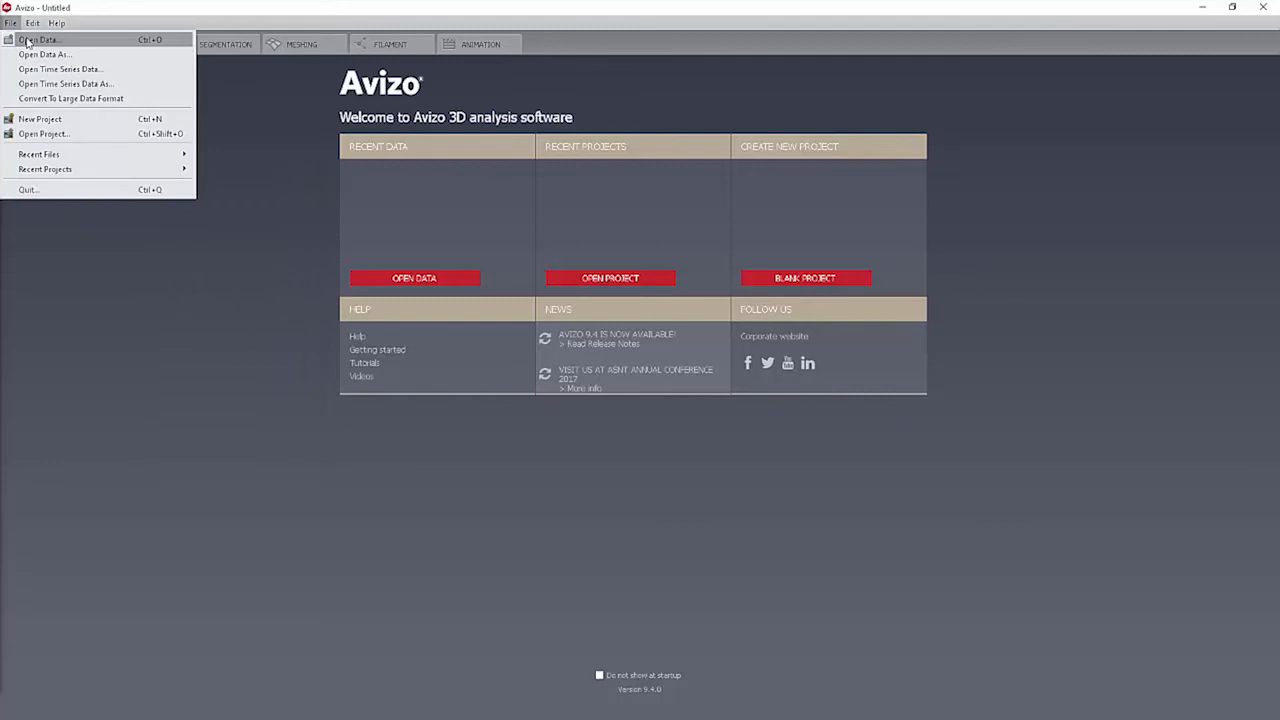
left_click(38, 40)
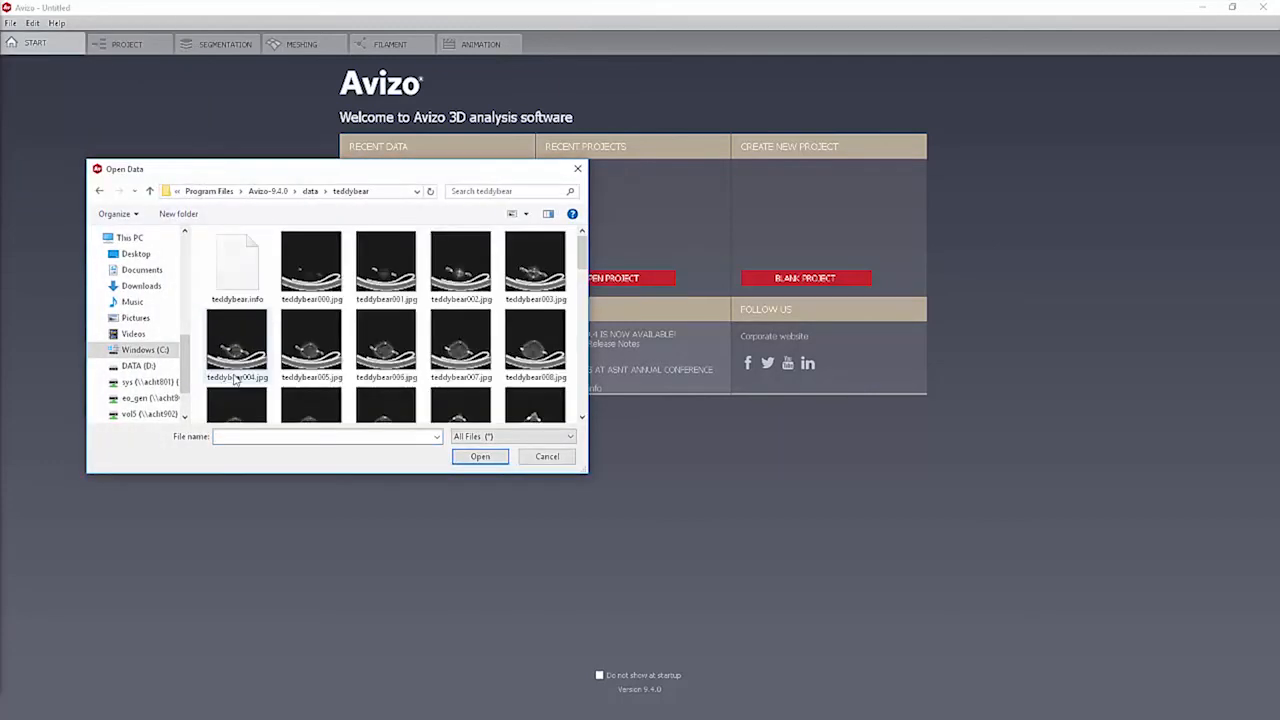
left_click(312, 262)
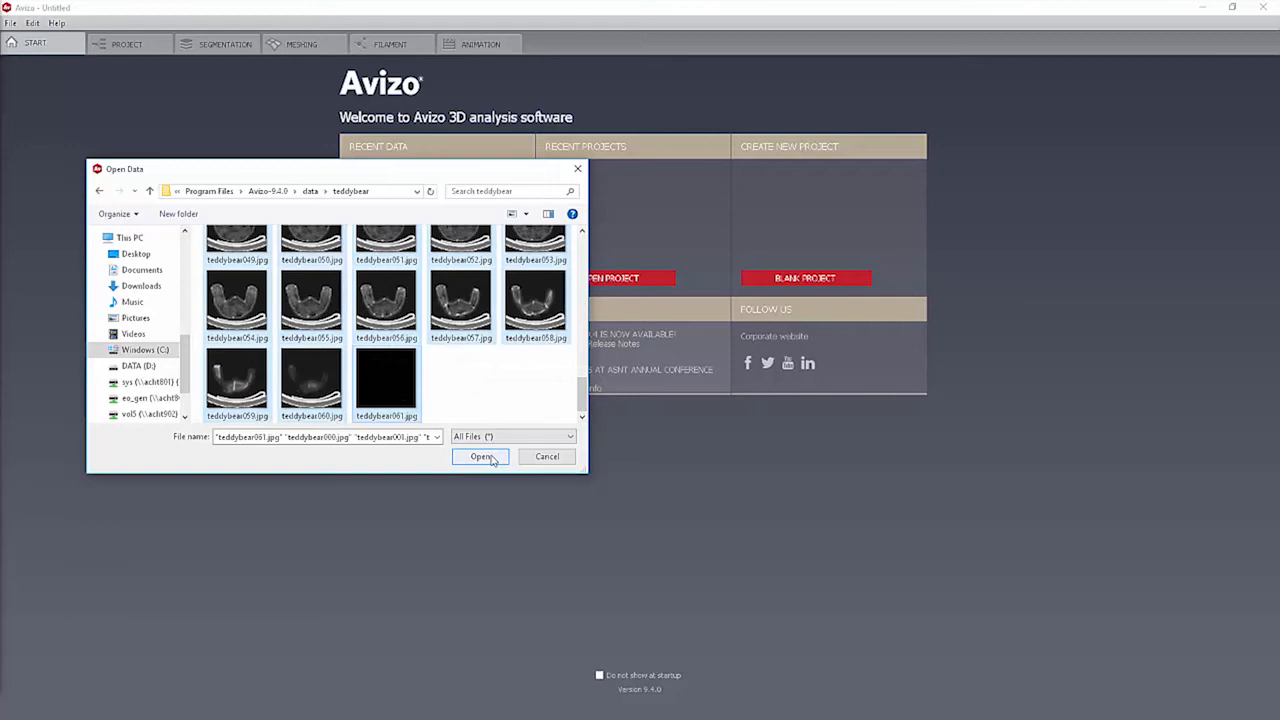
left_click(480, 456)
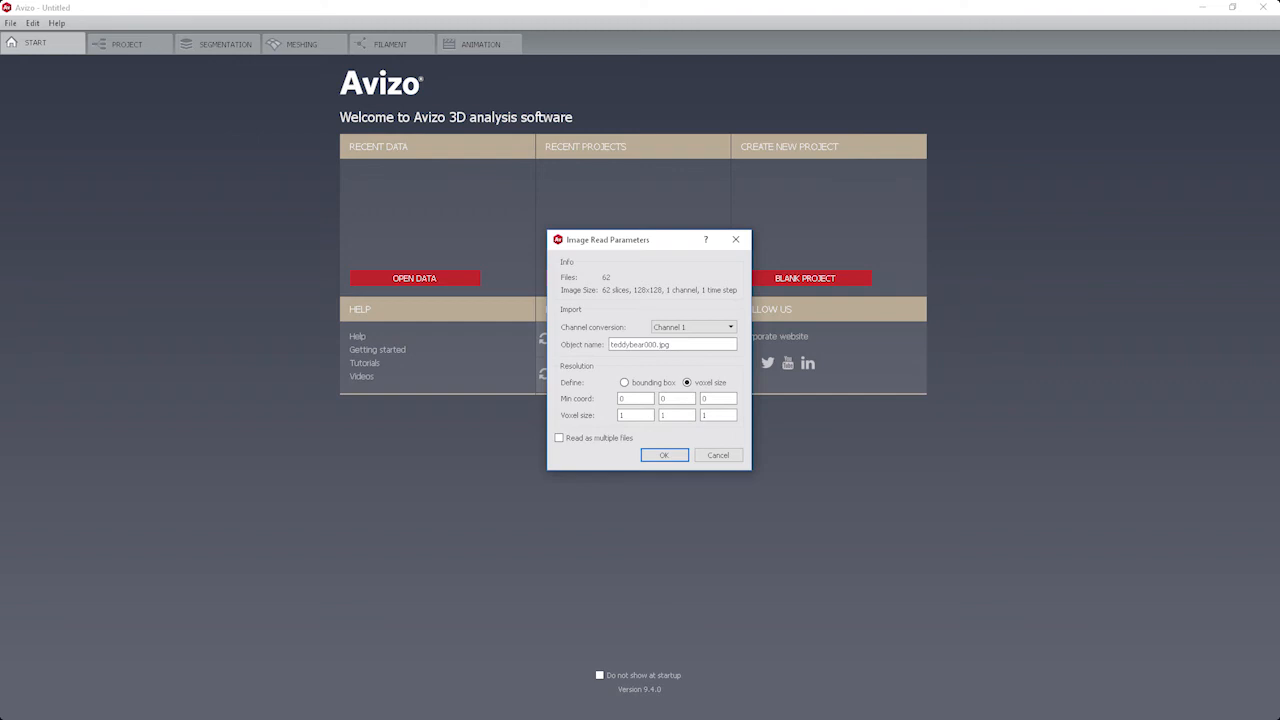
mouse_move(490, 460)
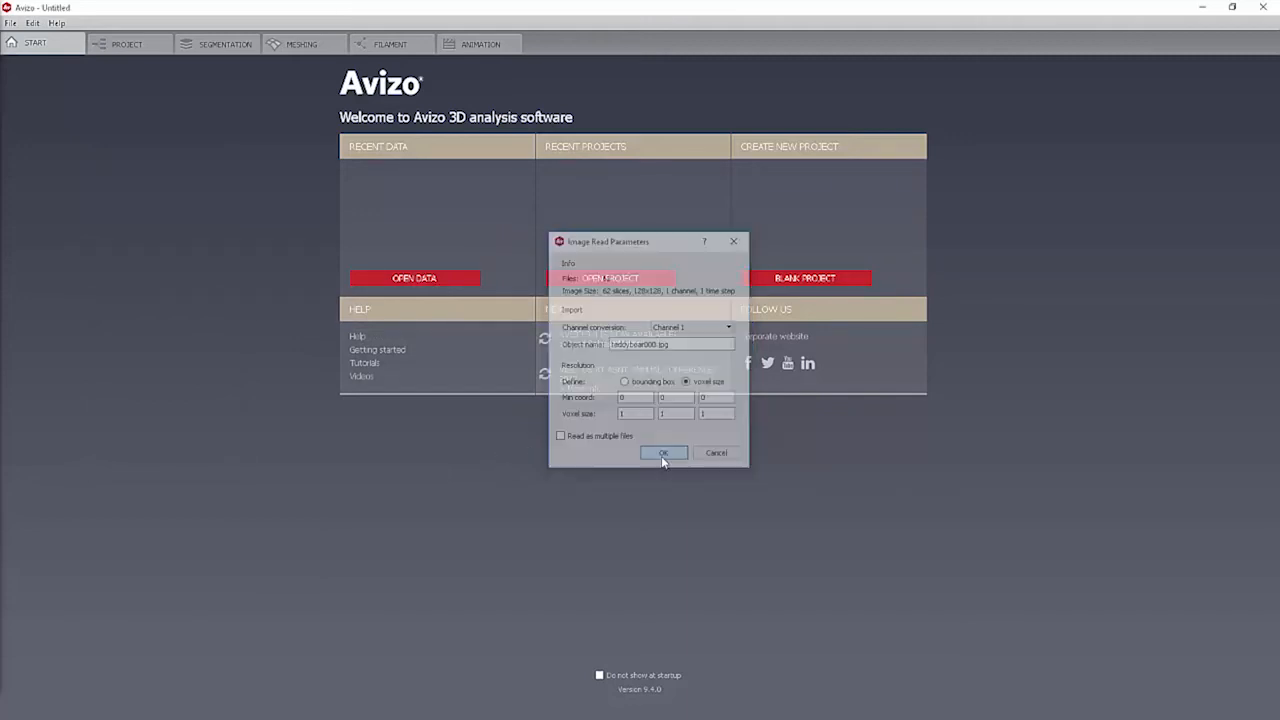
Confirm the image read parameters so the 62-slice stack loads with an ortho slice.
left_click(664, 452)
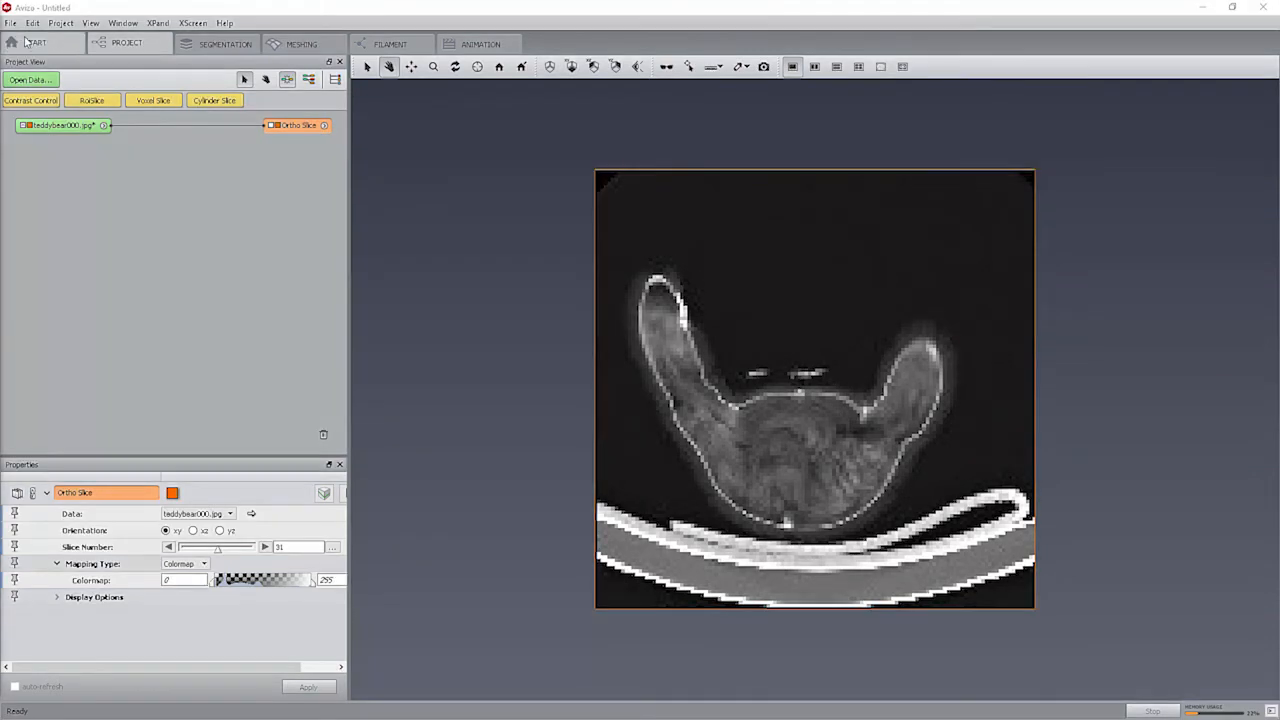
Browse into data/tutorials and its subfolder to reach the raw grain file.
left_click(12, 22)
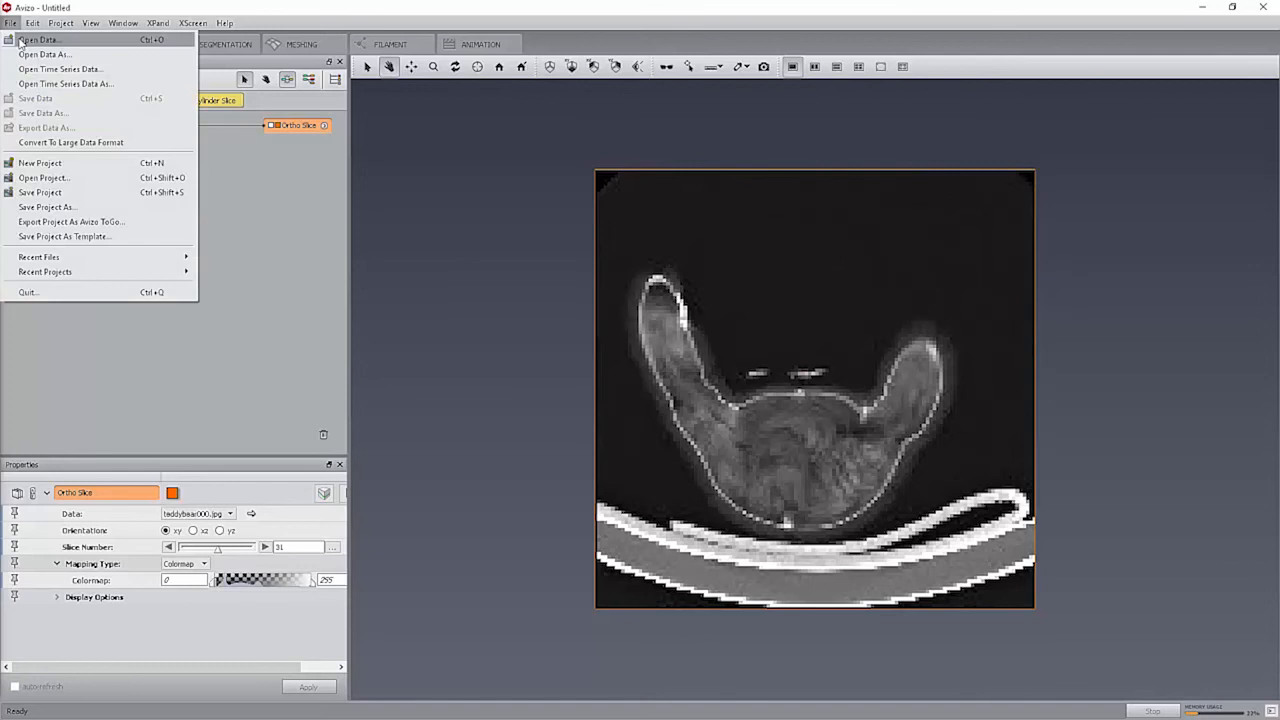
left_click(38, 40)
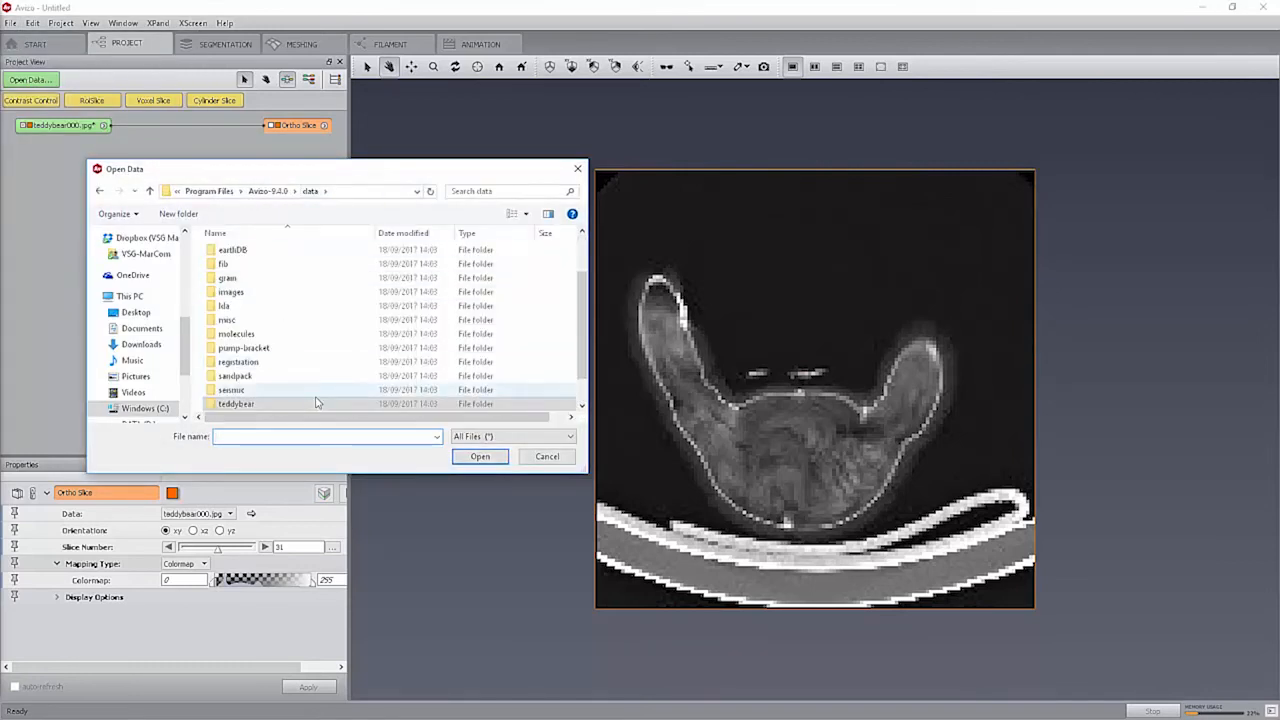
double_click(236, 404)
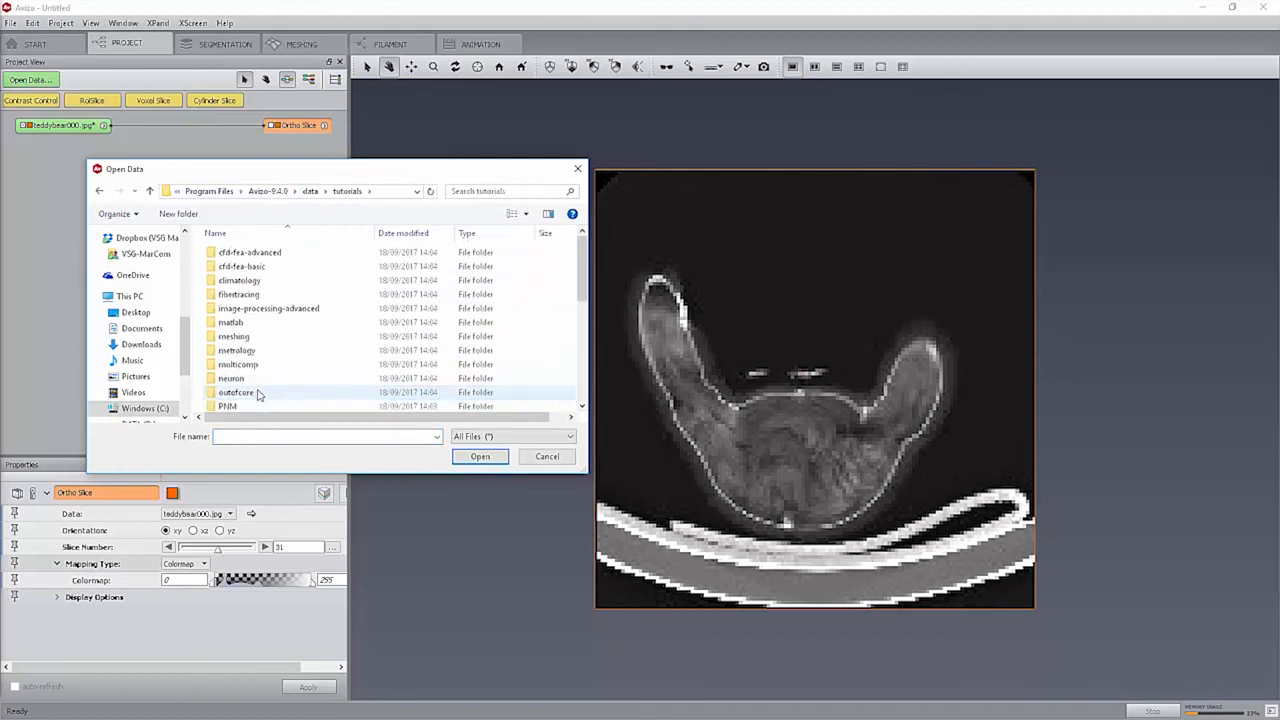
double_click(236, 392)
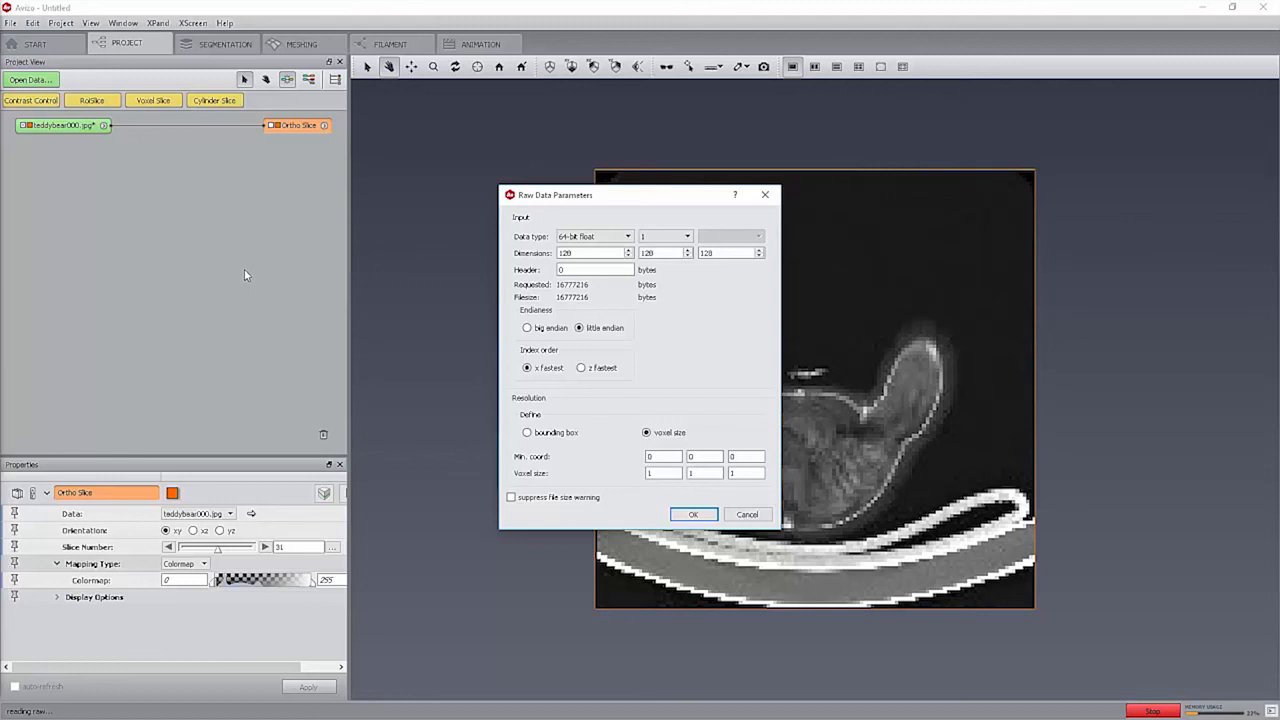
Read the raw volume as 8-bit unsigned with dimensions 256 × 256 × 256 and load it.
left_click(628, 236)
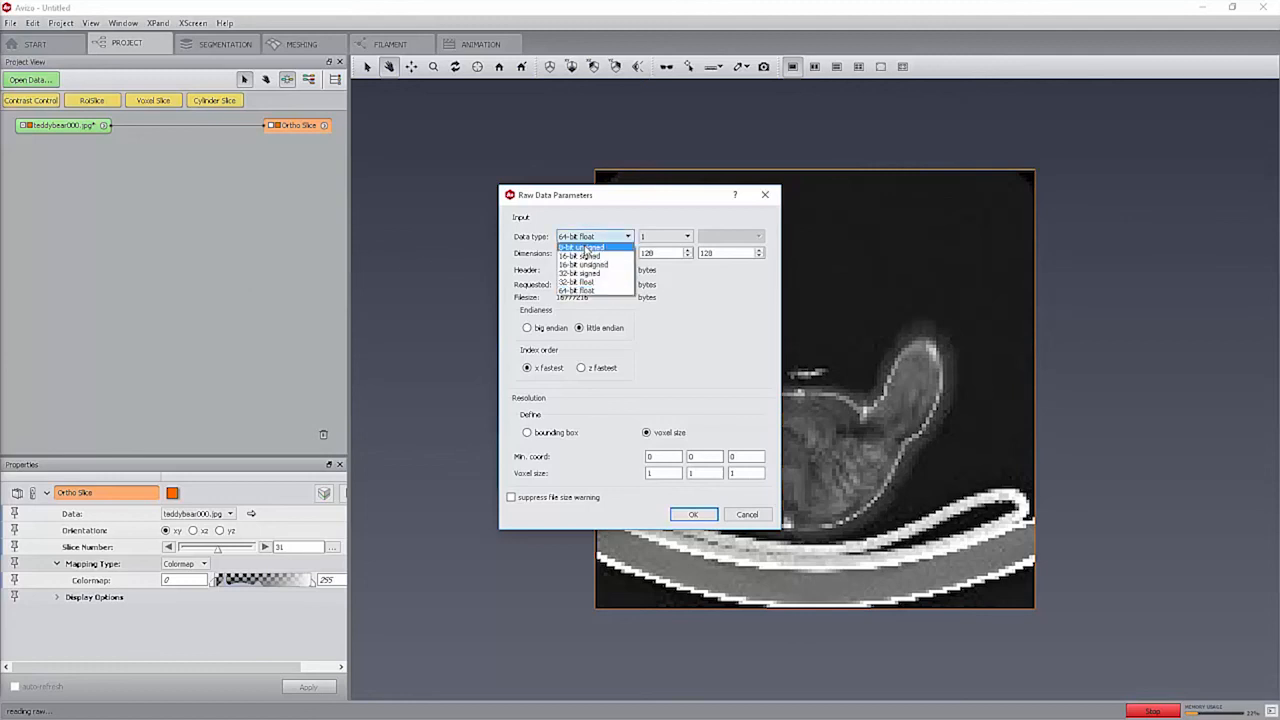
left_click(582, 248)
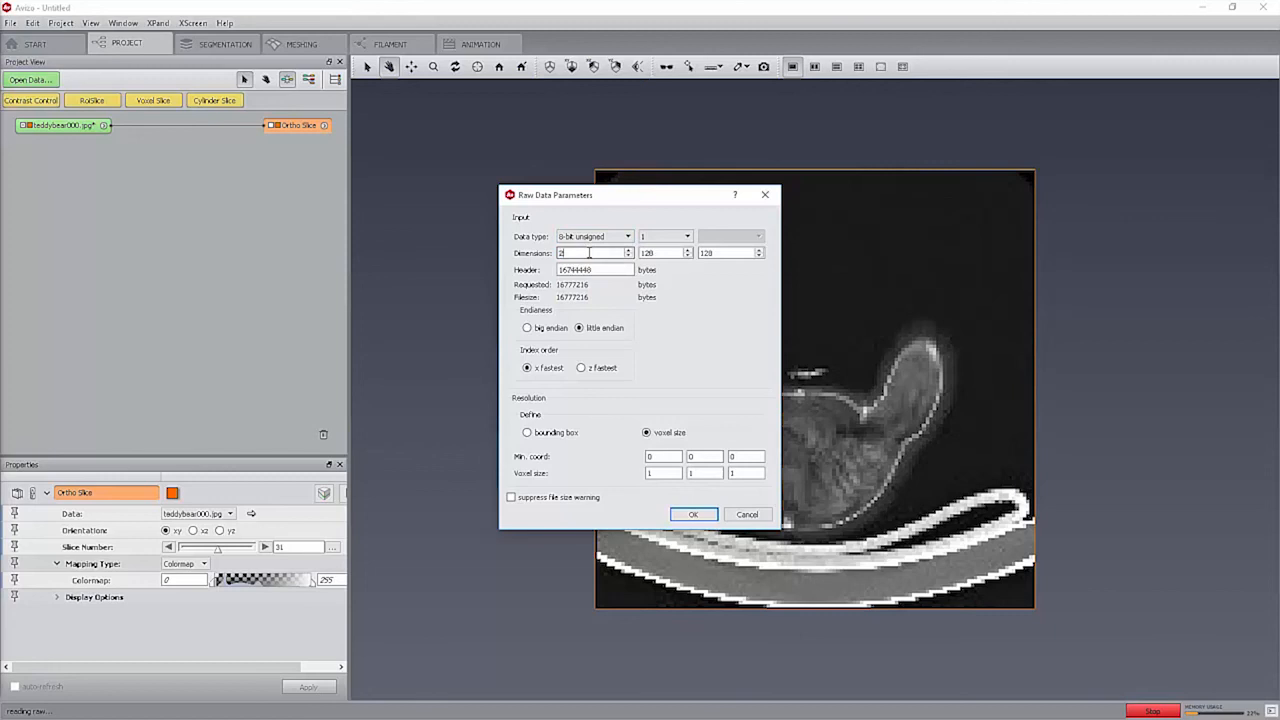
type("256")
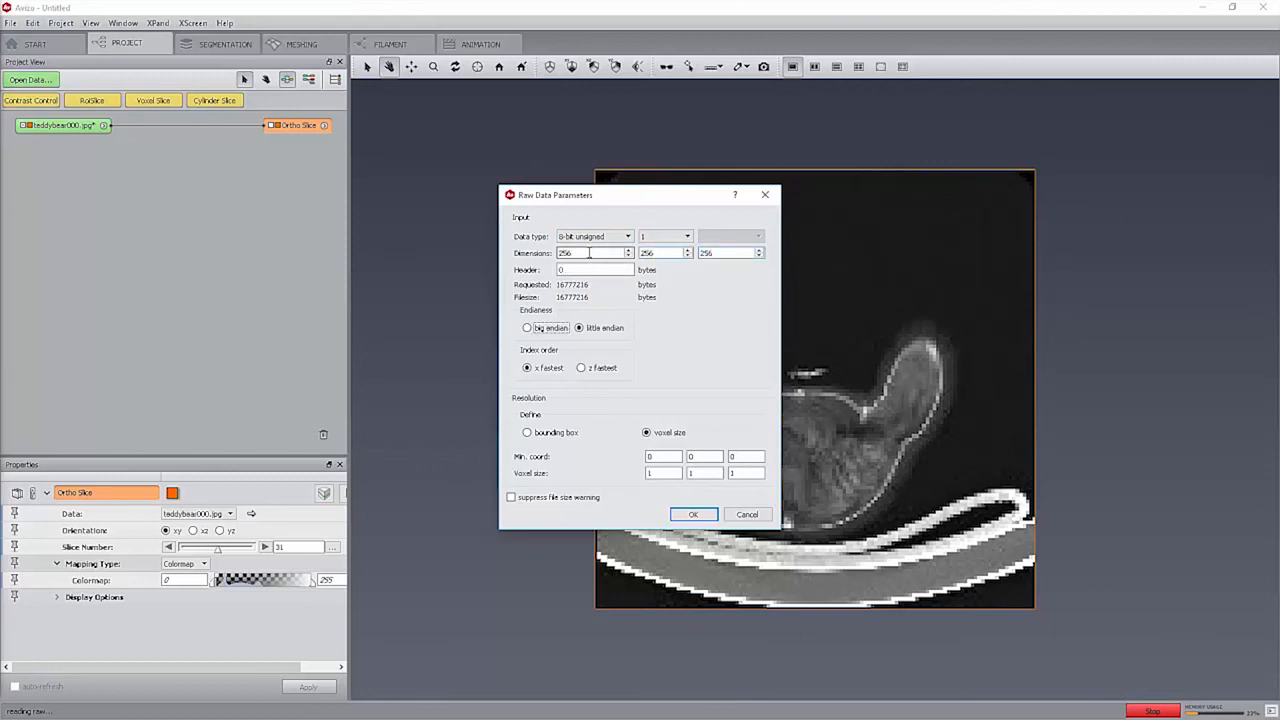
mouse_move(768, 368)
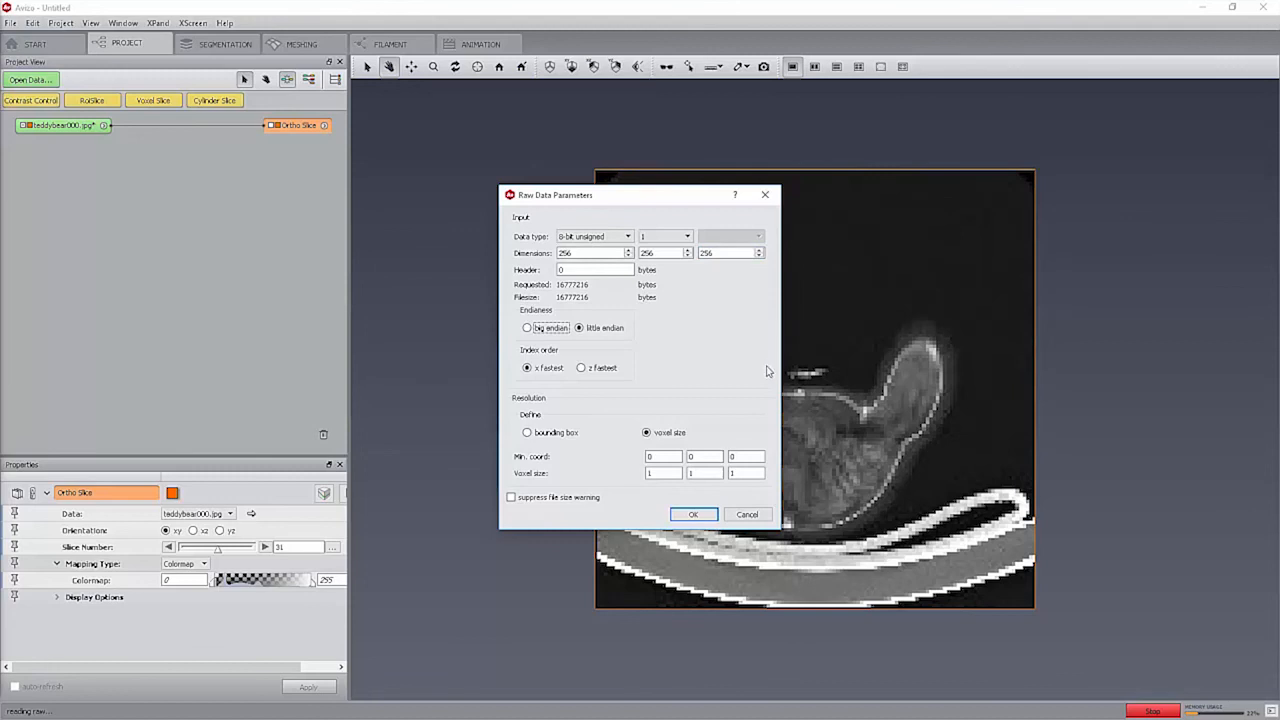
mouse_move(848, 368)
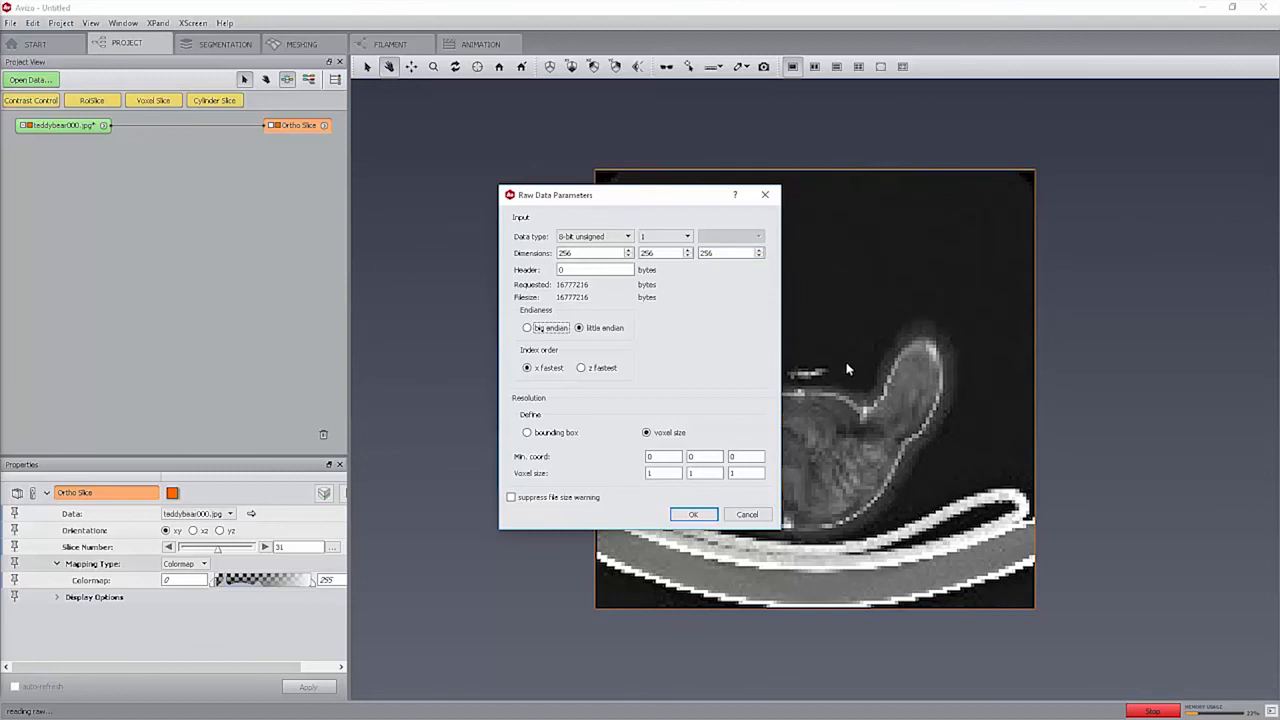
mouse_move(1092, 368)
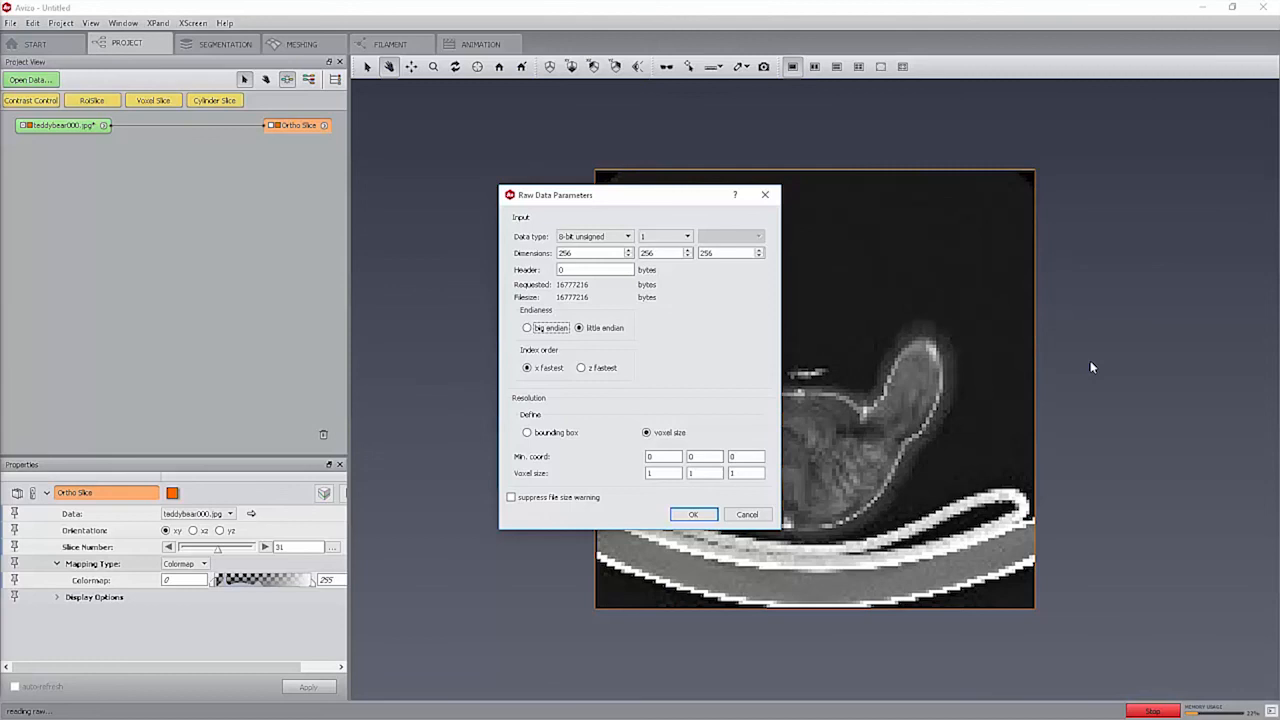
left_click(692, 514)
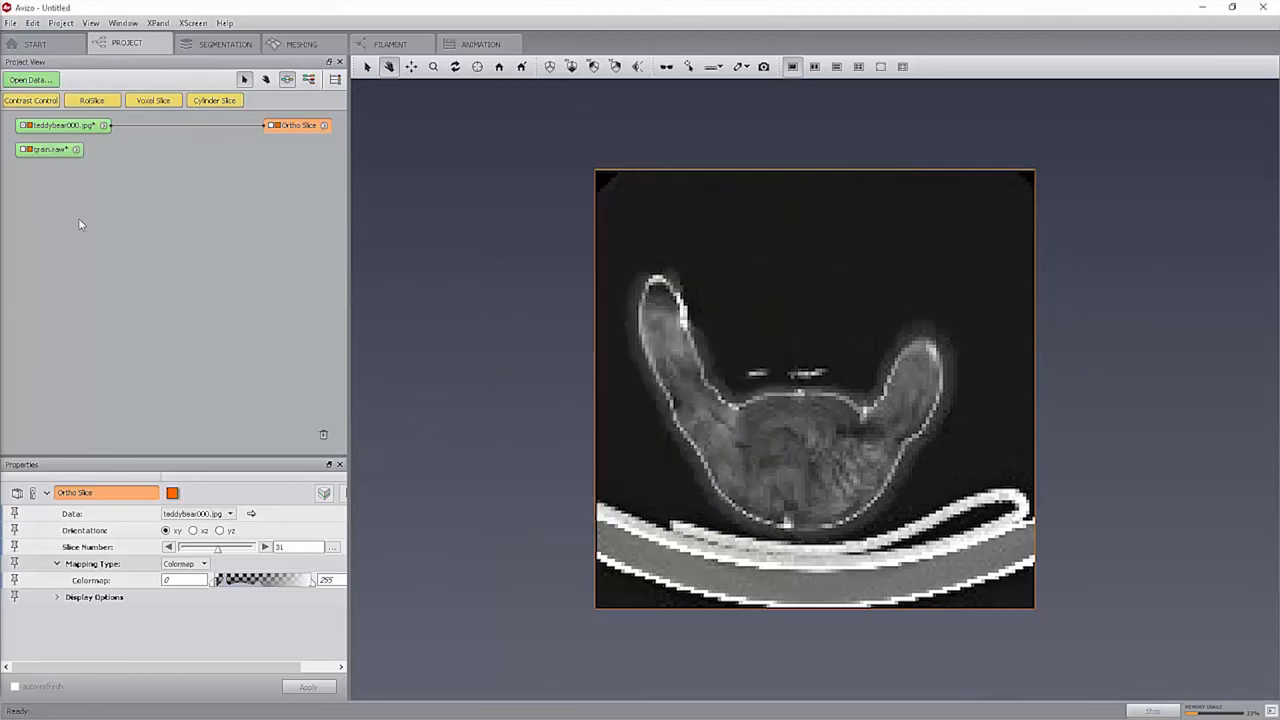